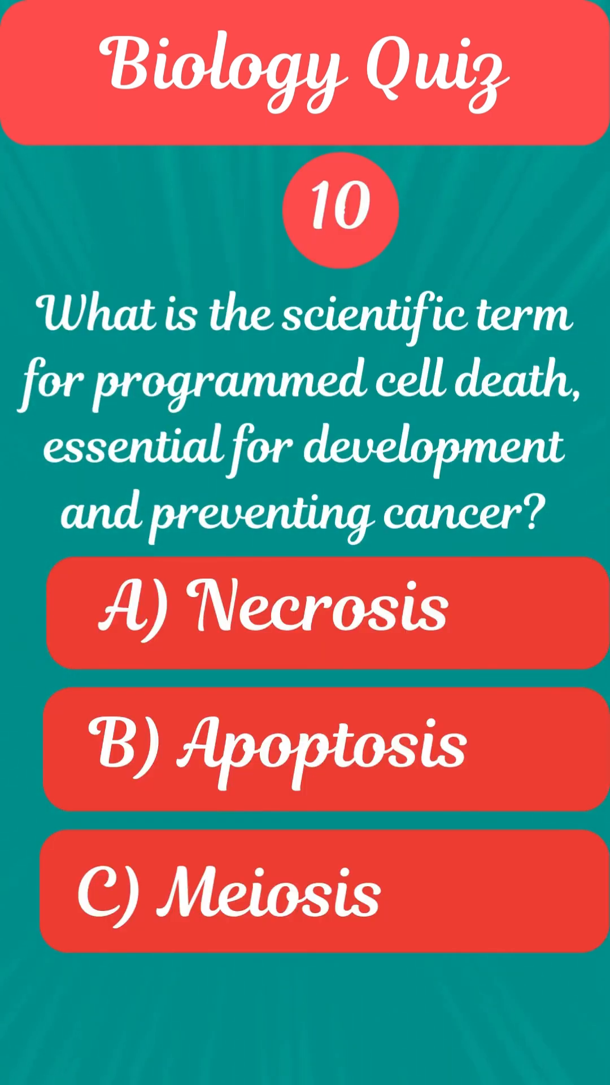
scroll("down", 3)
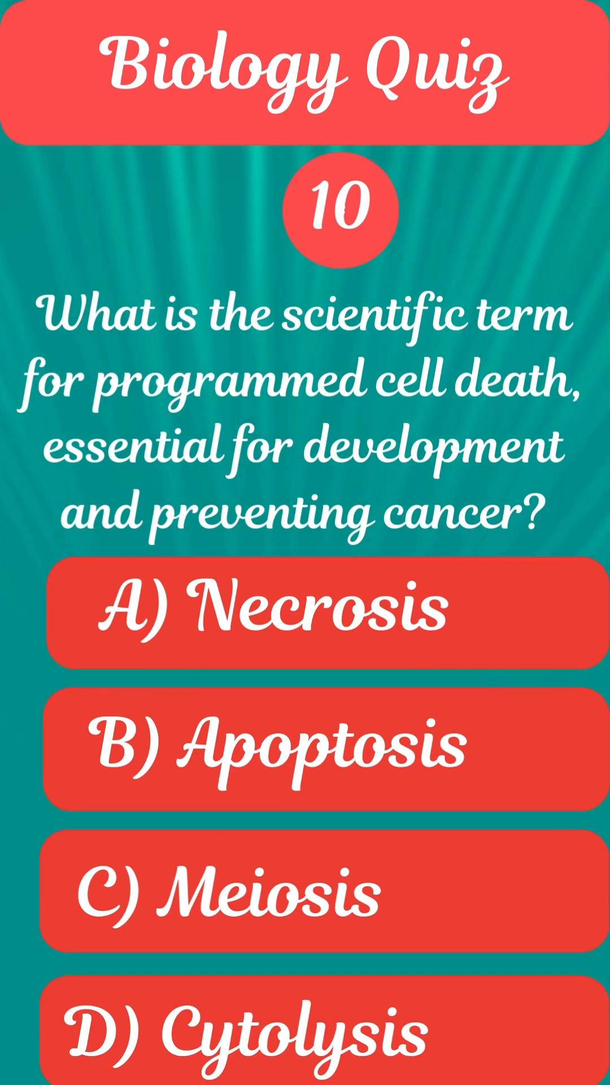